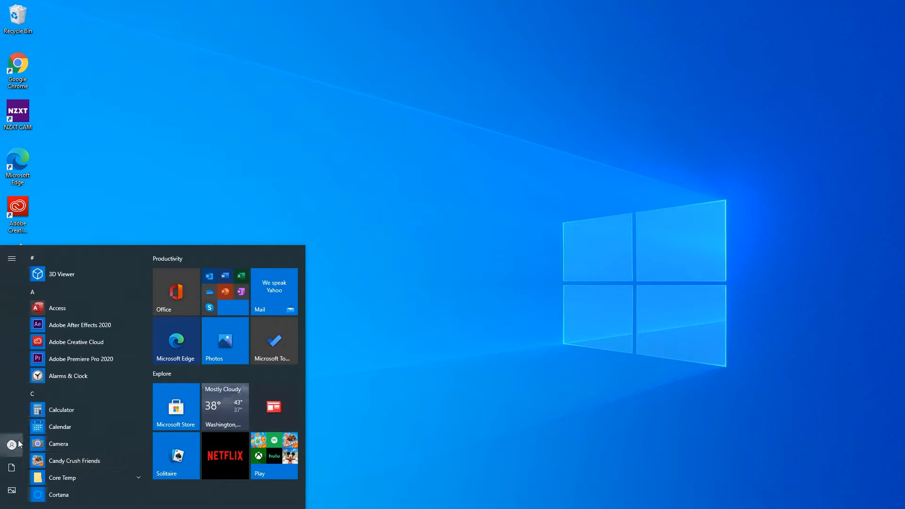
- From the Start menu user icon, reach Settings > Accounts > Your info showing ADMIN as local administrator
left_click(10, 443)
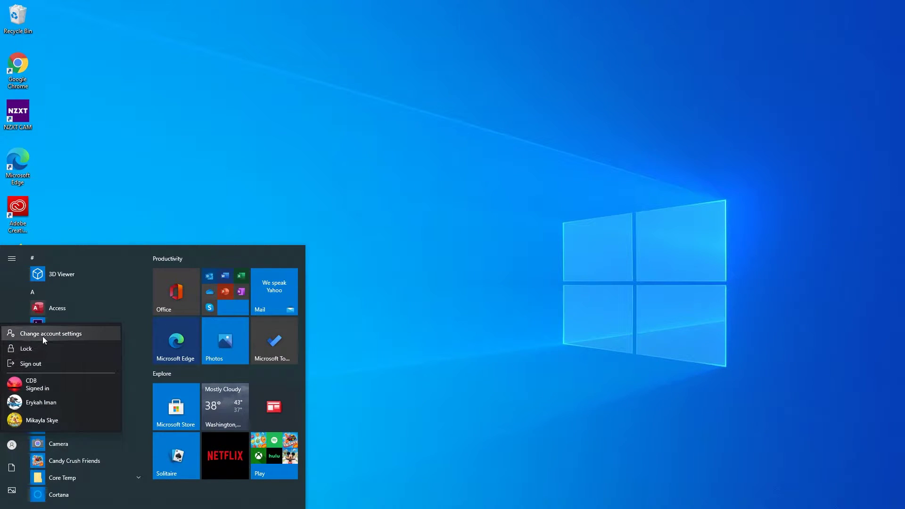
left_click(50, 334)
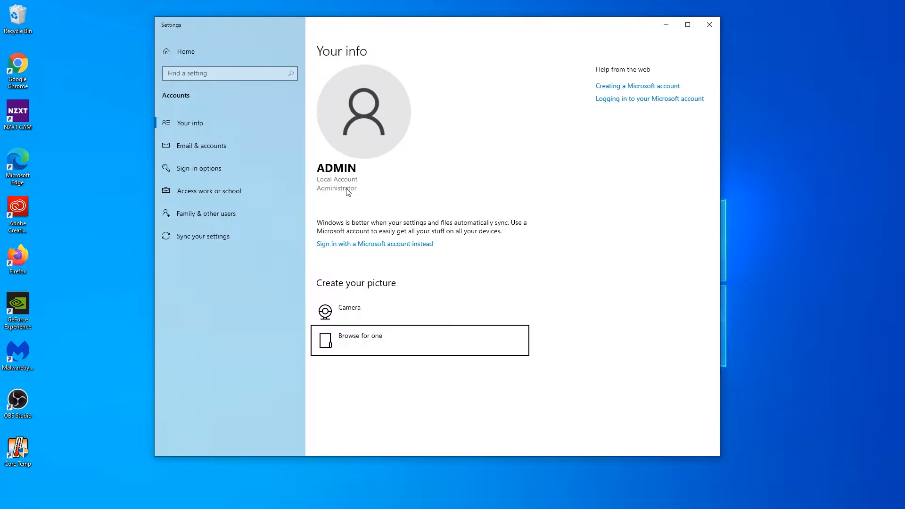
mouse_move(332, 194)
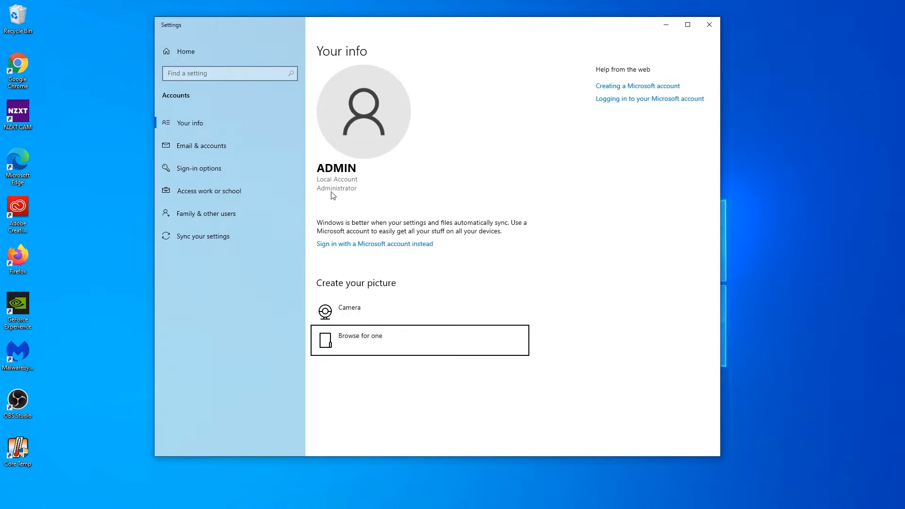
mouse_move(357, 157)
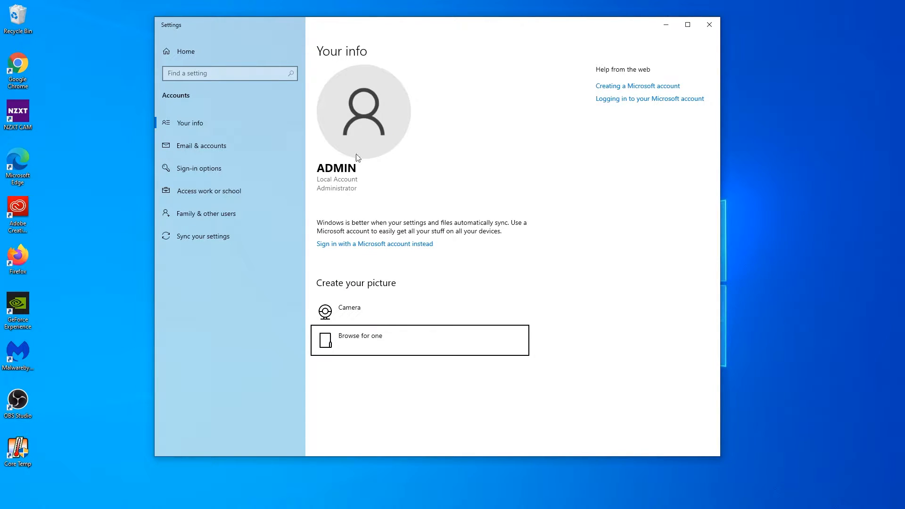
mouse_move(656, 92)
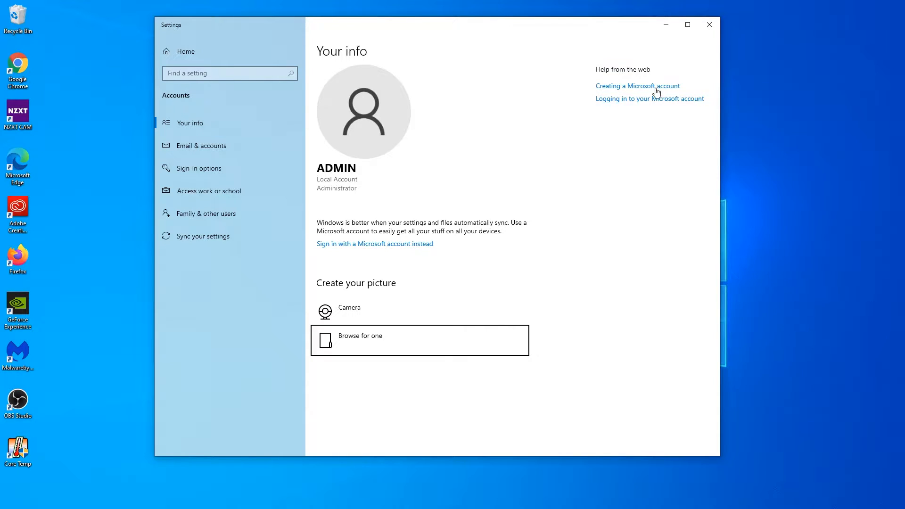
left_click(710, 25)
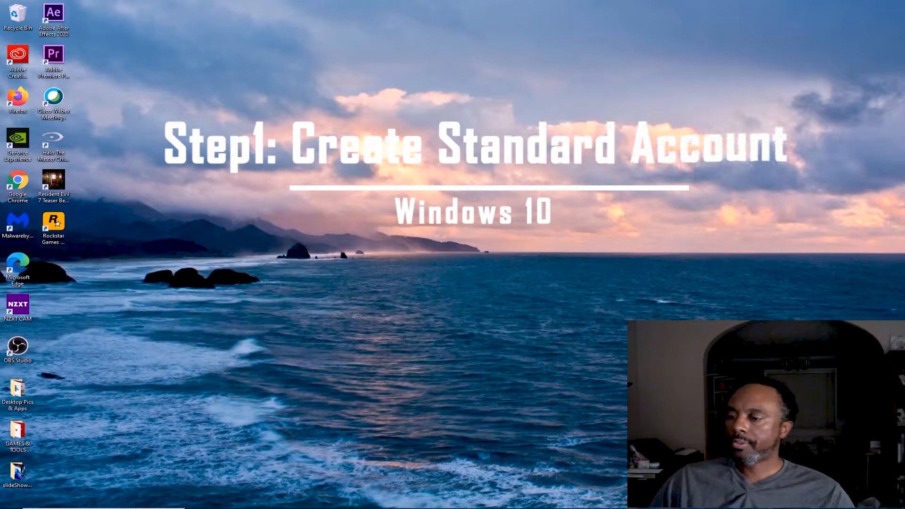
- Launch Control Panel from Windows search and enter the User Accounts category
left_click(8, 499)
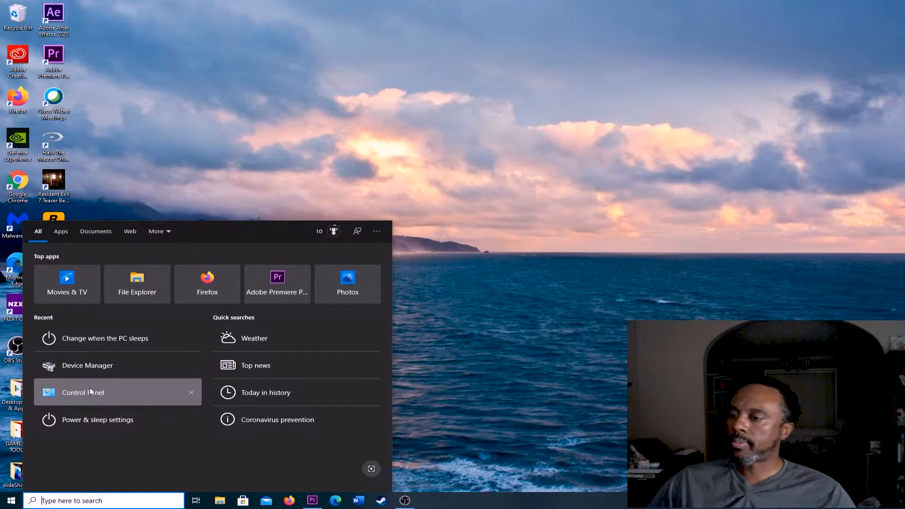
left_click(83, 393)
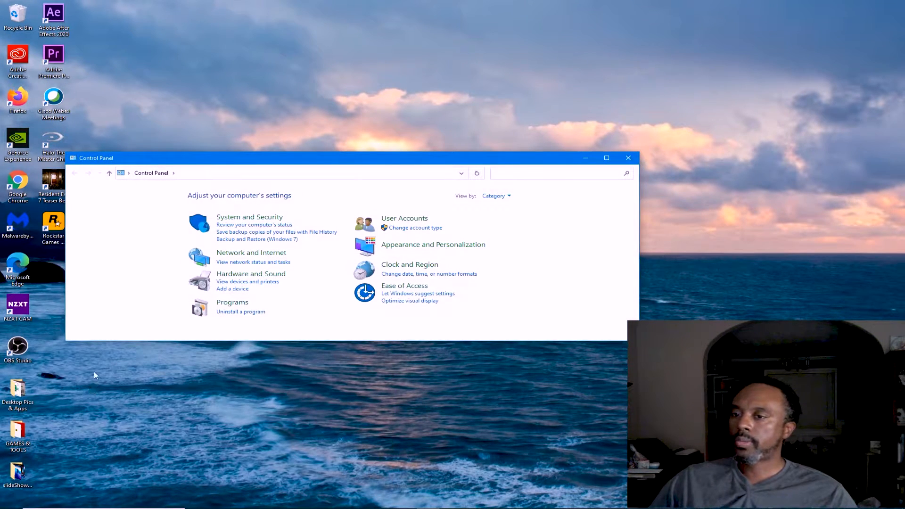
mouse_move(417, 225)
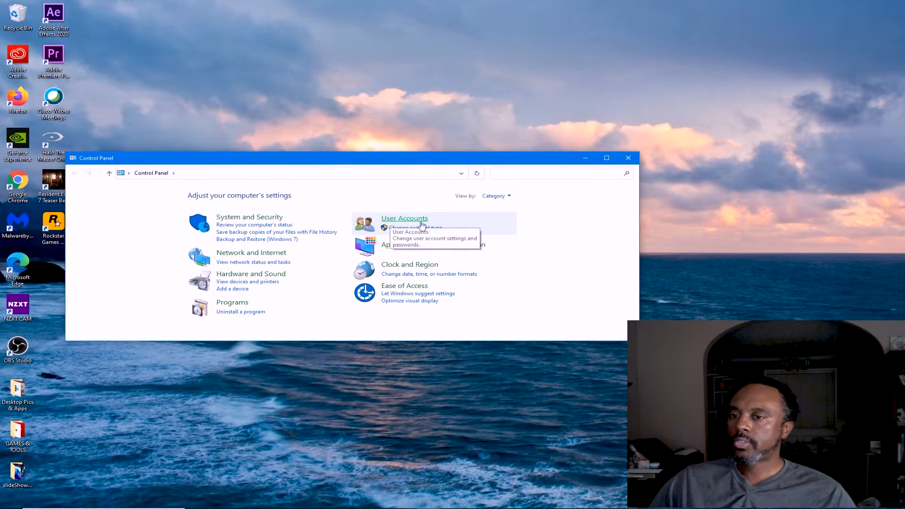
mouse_move(417, 228)
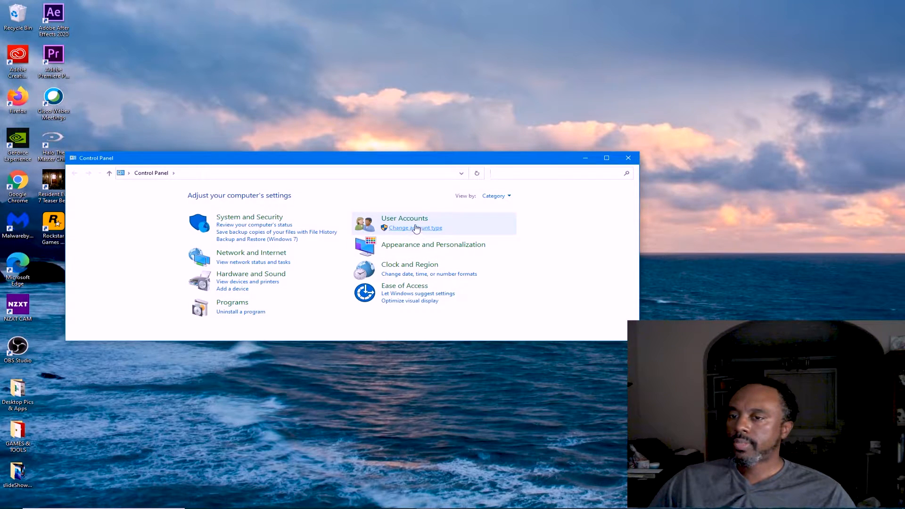
left_click(405, 218)
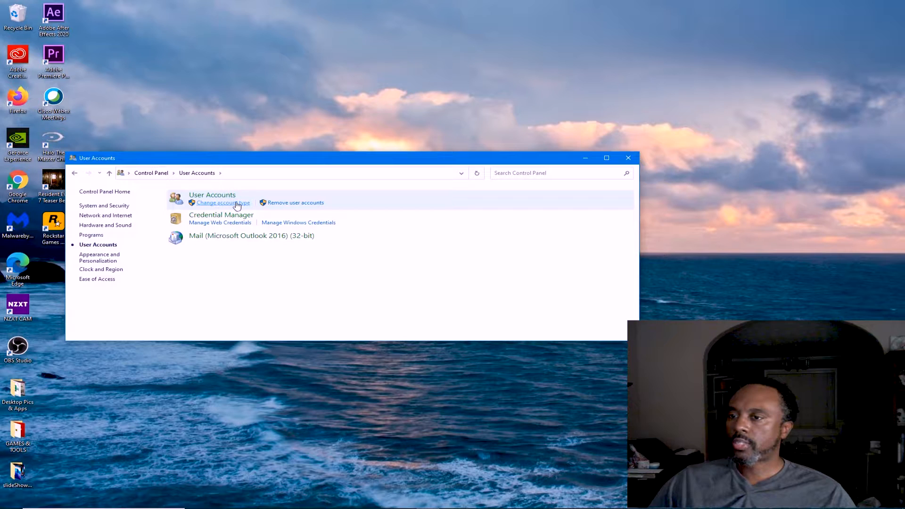
mouse_move(215, 197)
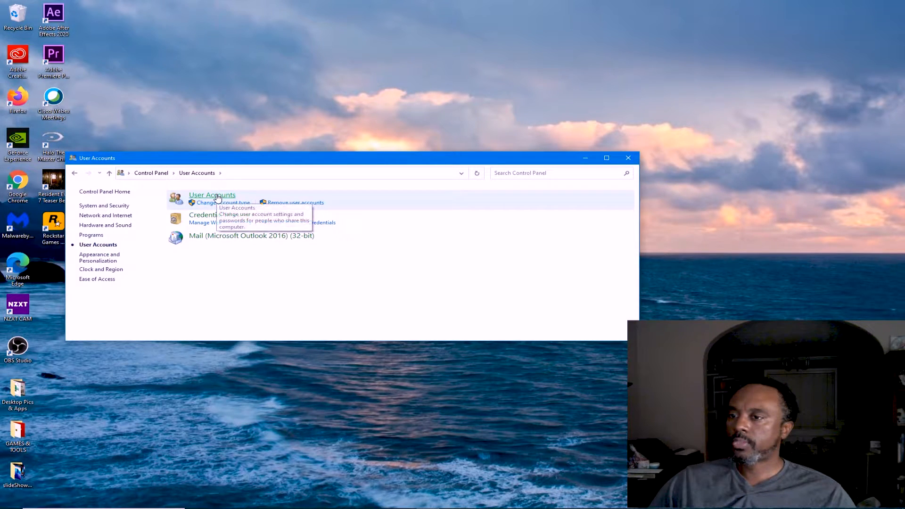
- Go to User Accounts > Manage another account, listing the PC's four local accounts
left_click(212, 195)
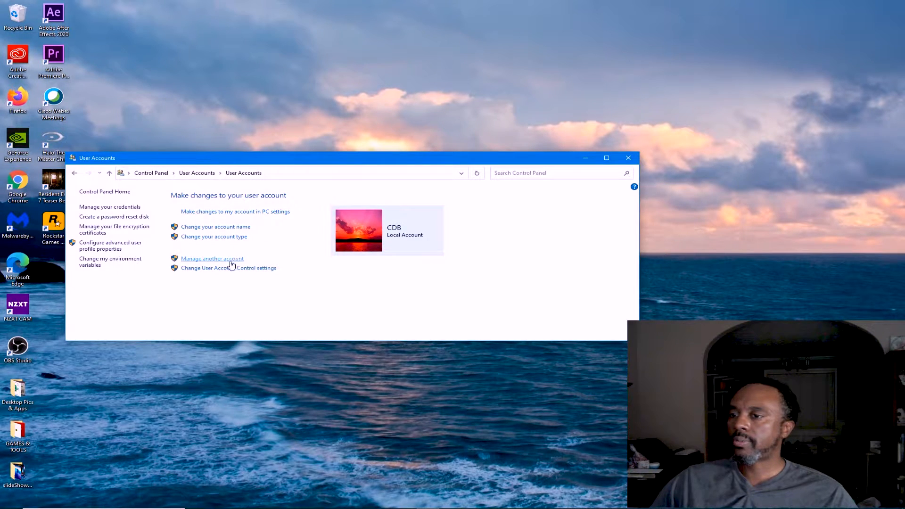
mouse_move(232, 259)
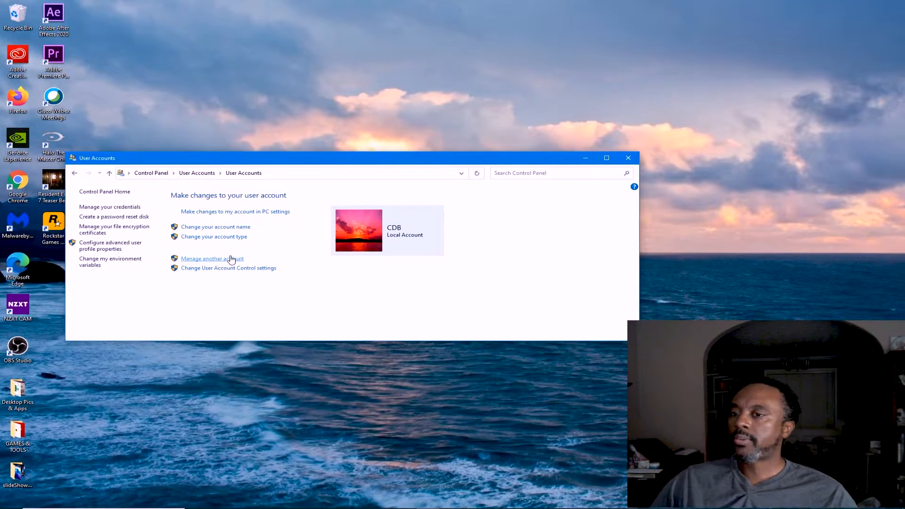
left_click(213, 259)
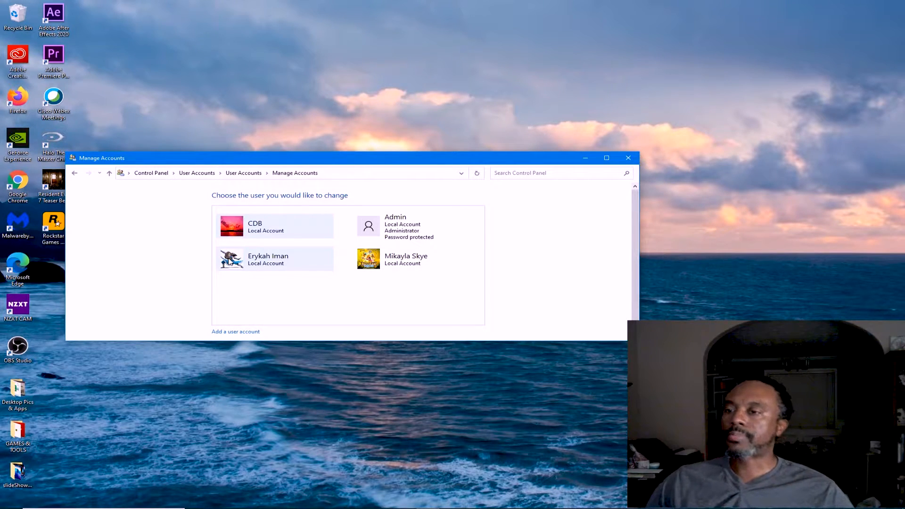
mouse_move(170, 251)
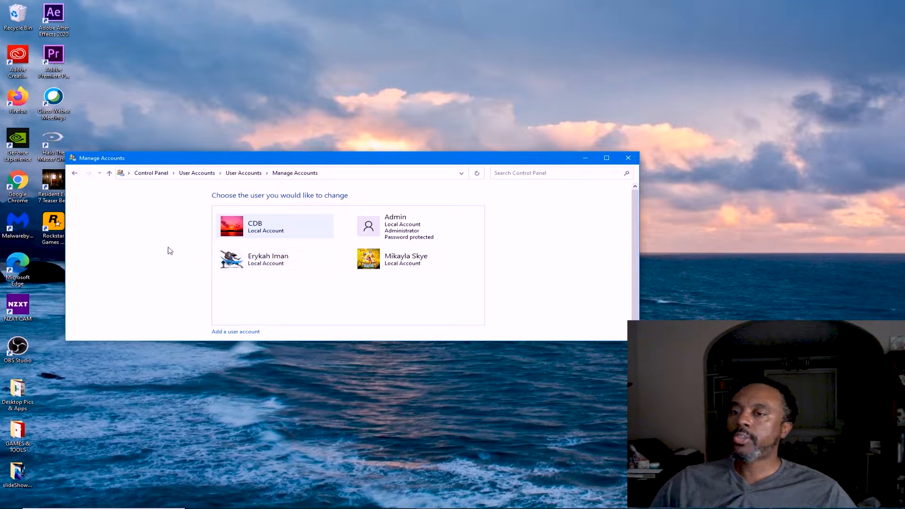
mouse_move(284, 224)
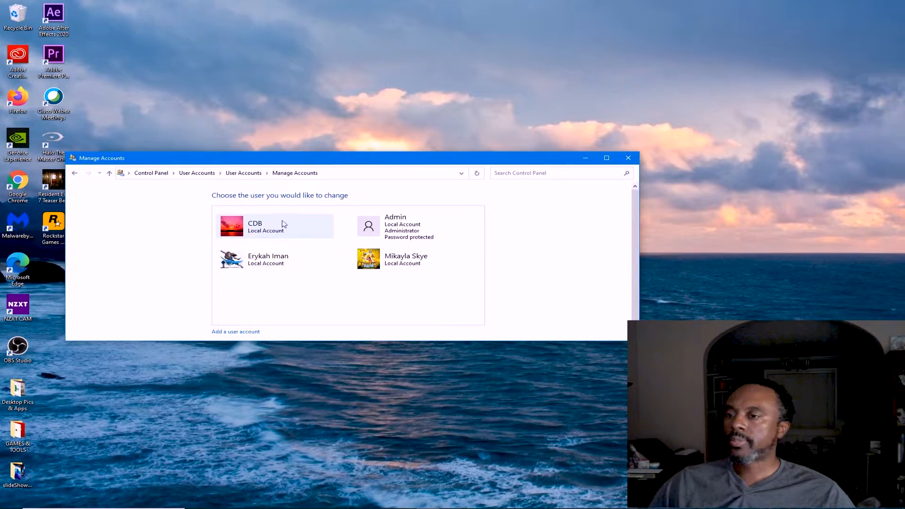
mouse_move(260, 265)
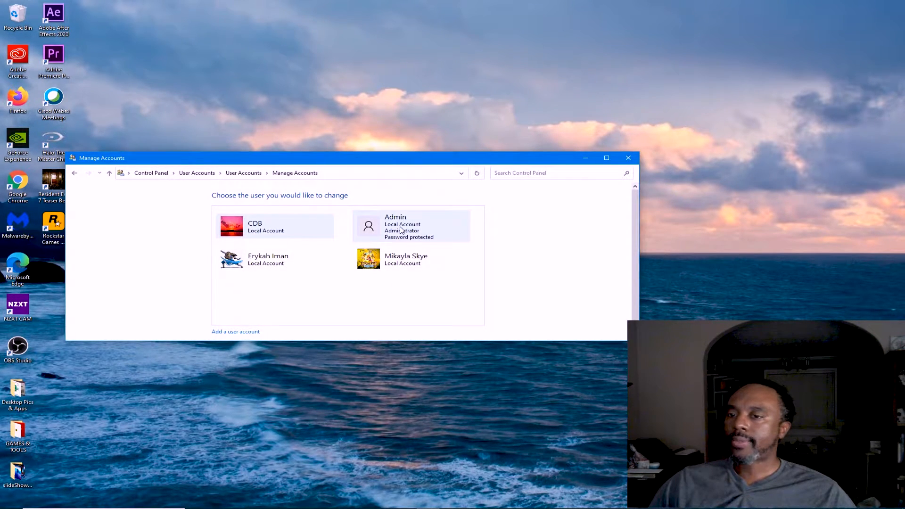
mouse_move(361, 243)
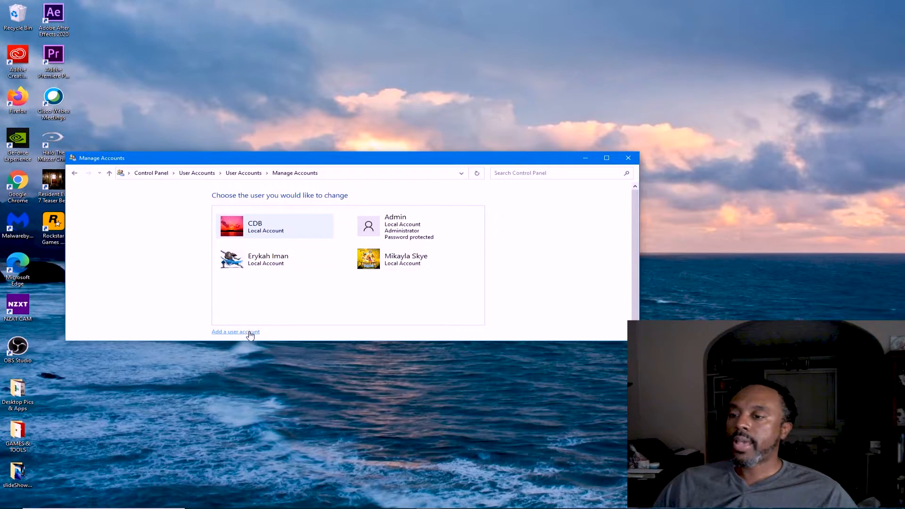
- Add a local user named MyNewUser2020 that signs in without a Microsoft account
left_click(236, 332)
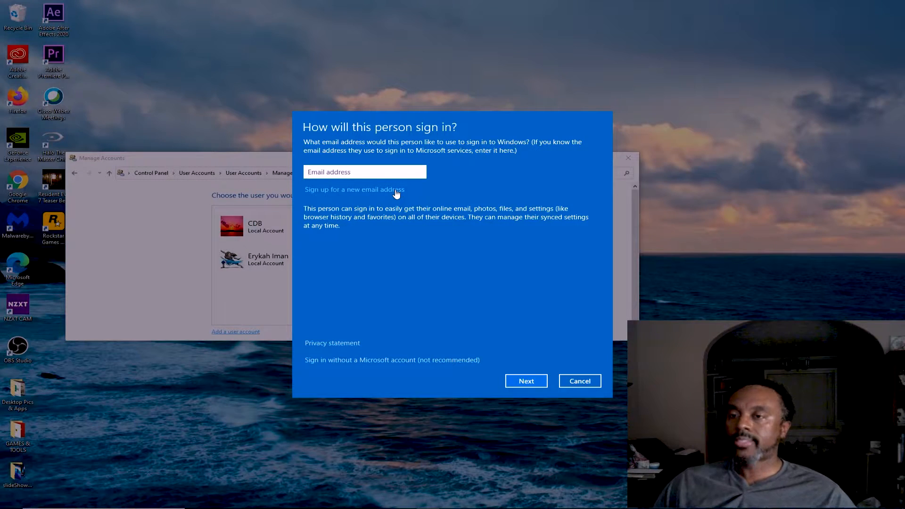
mouse_move(404, 187)
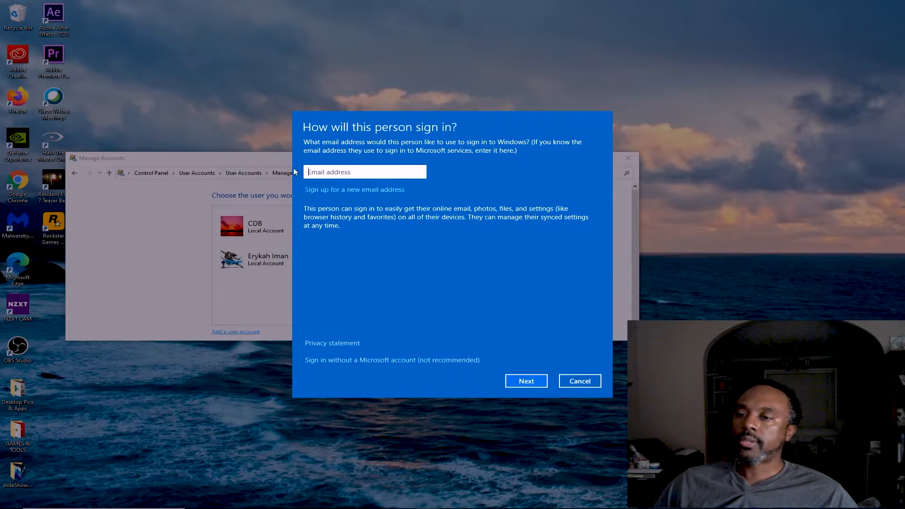
mouse_move(387, 349)
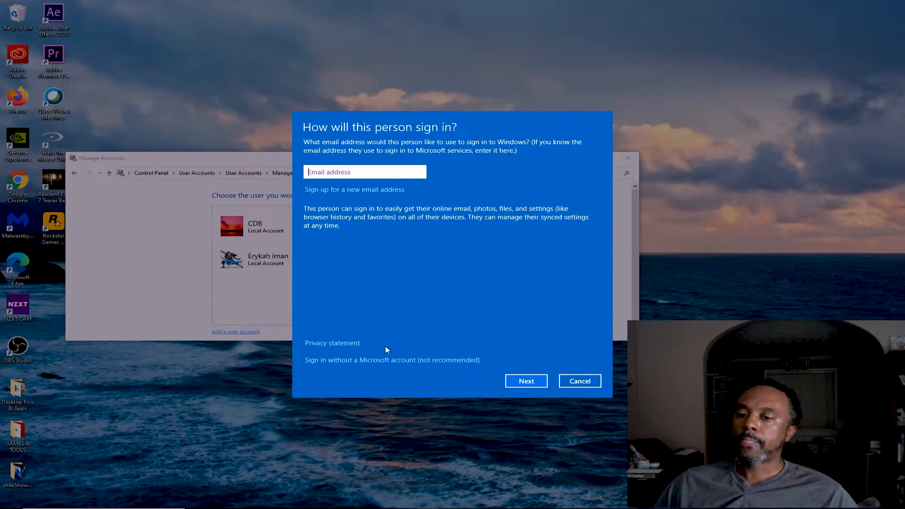
left_click(392, 360)
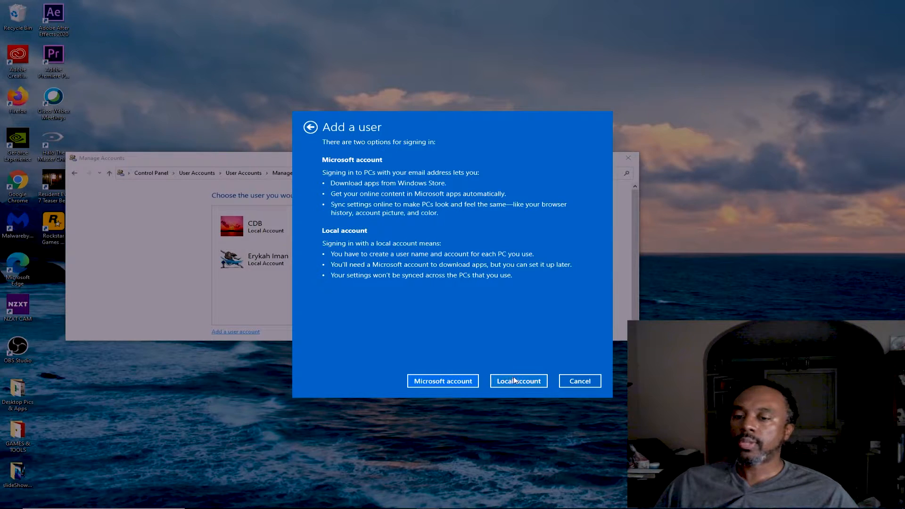
left_click(518, 381)
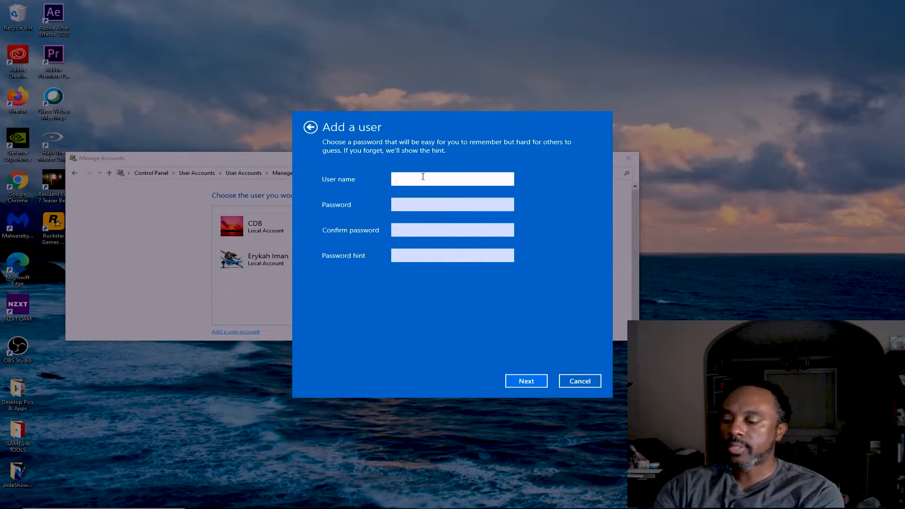
left_click(424, 179)
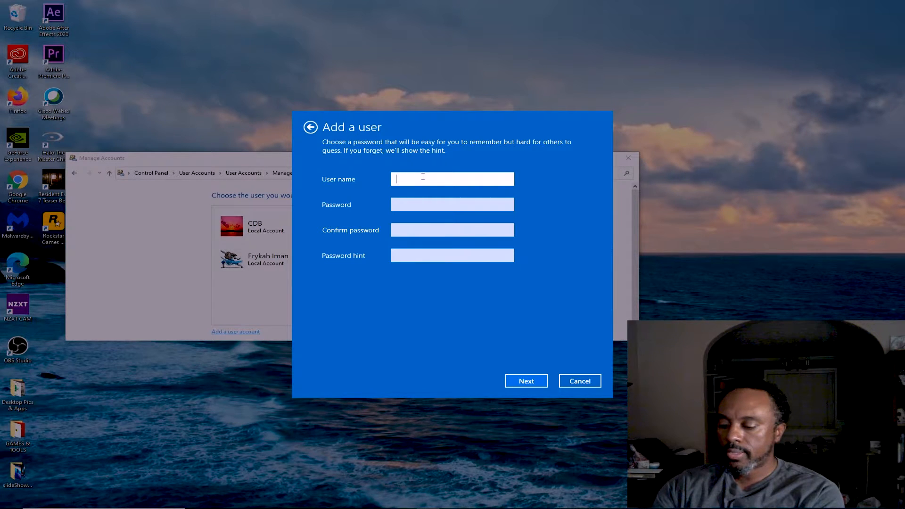
type("MyNewUser2020")
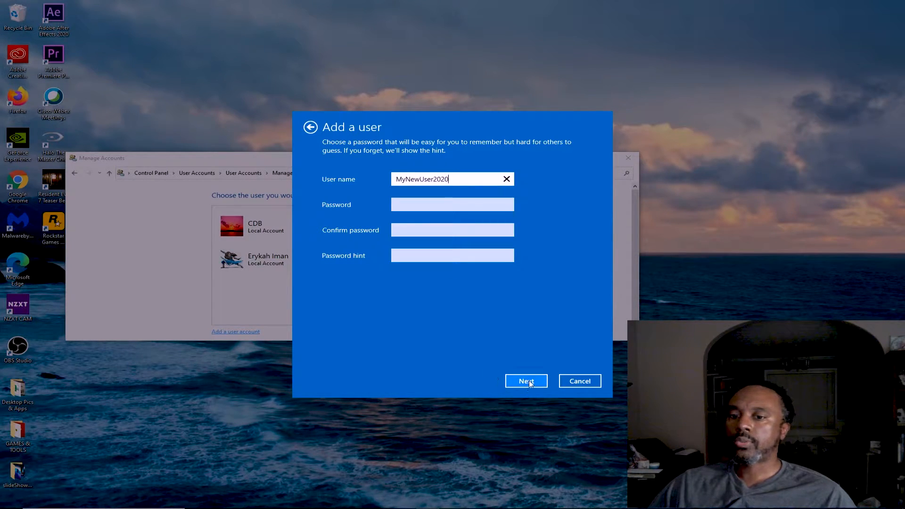
left_click(526, 381)
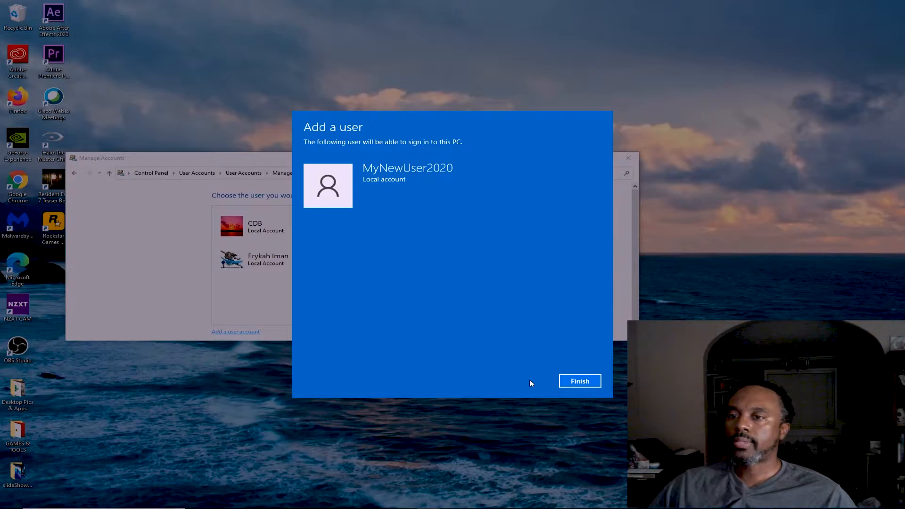
mouse_move(511, 405)
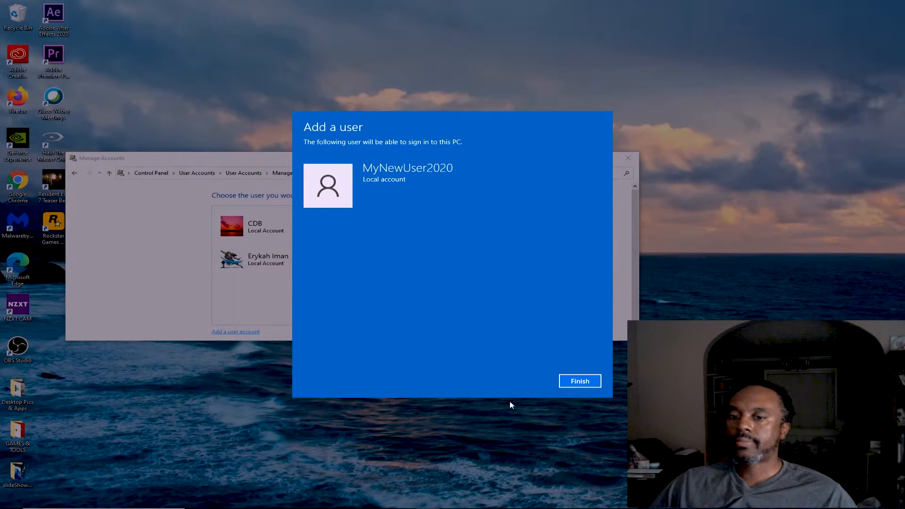
- Finish the add-user wizard, then expand the Personal products menu on malwarebytes.com in Chrome
left_click(580, 381)
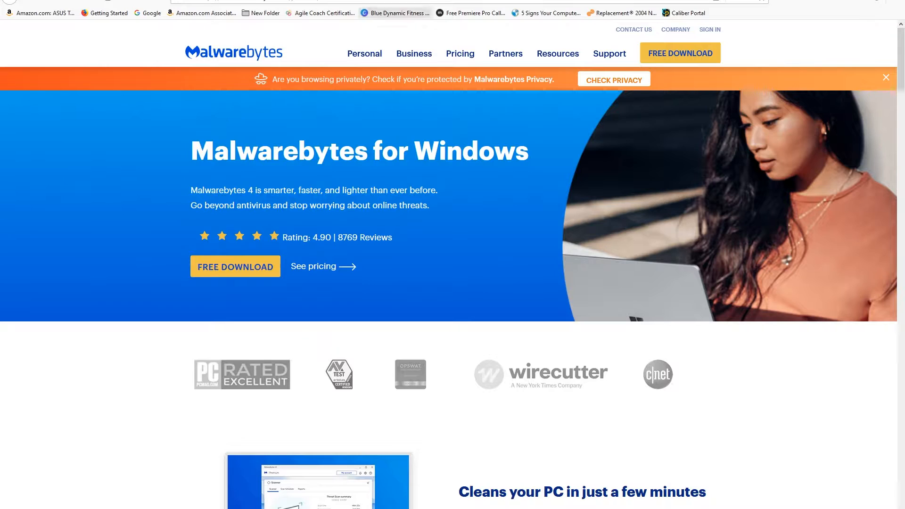
mouse_move(595, 62)
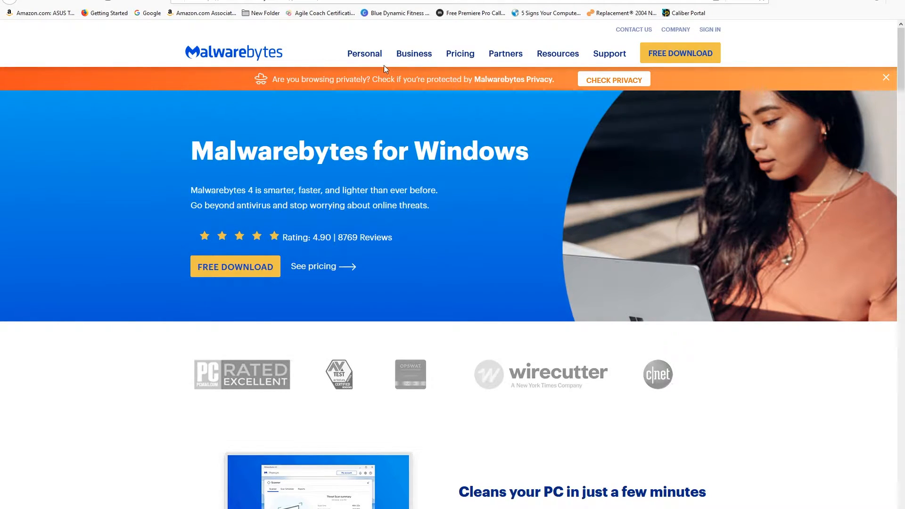
left_click(364, 53)
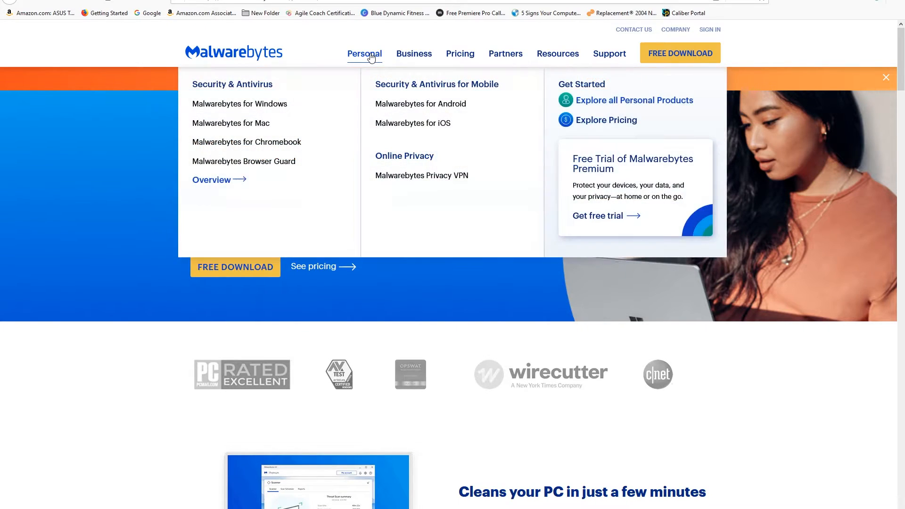
mouse_move(264, 118)
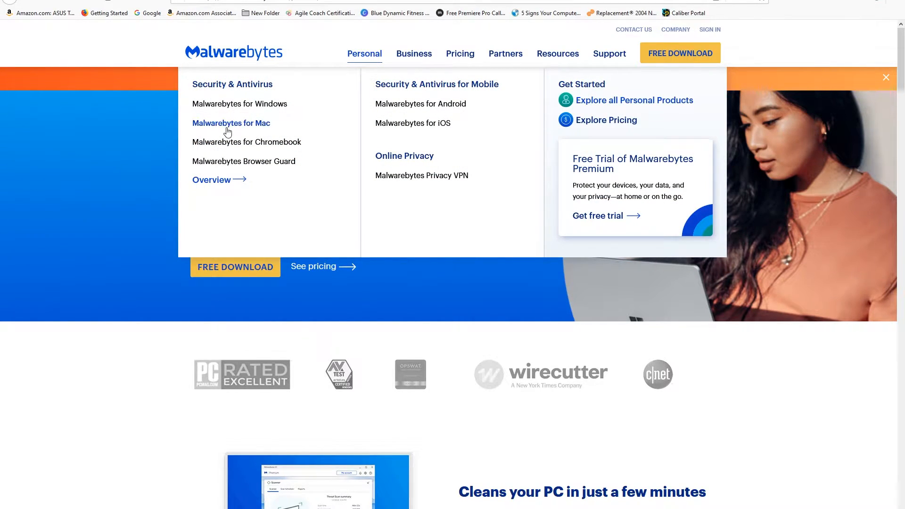
mouse_move(230, 155)
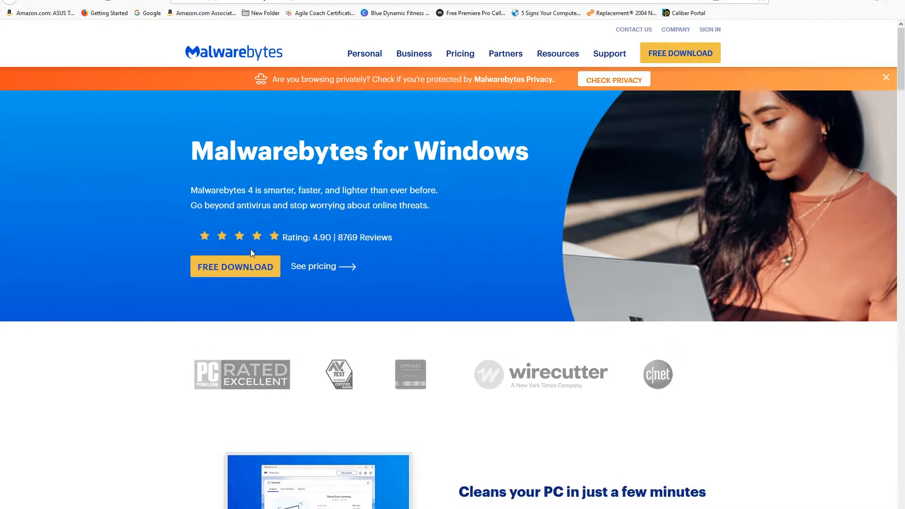
mouse_move(256, 256)
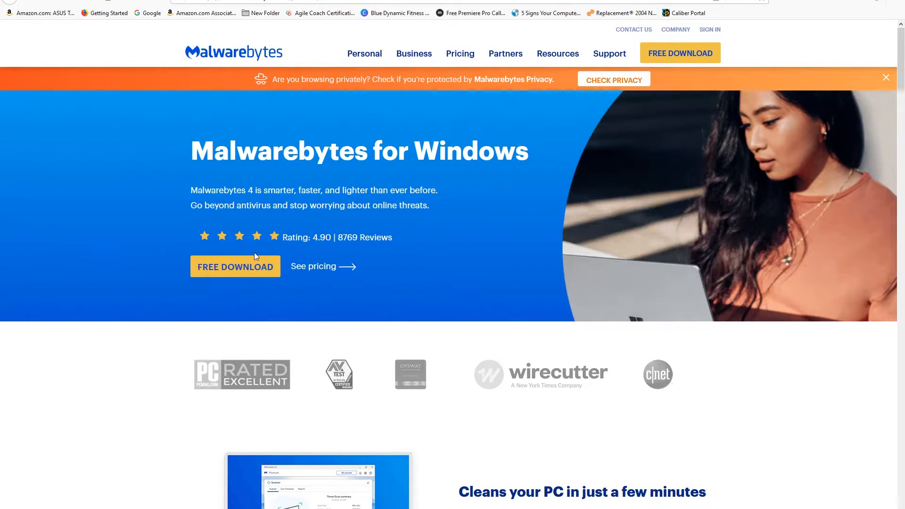
mouse_move(249, 254)
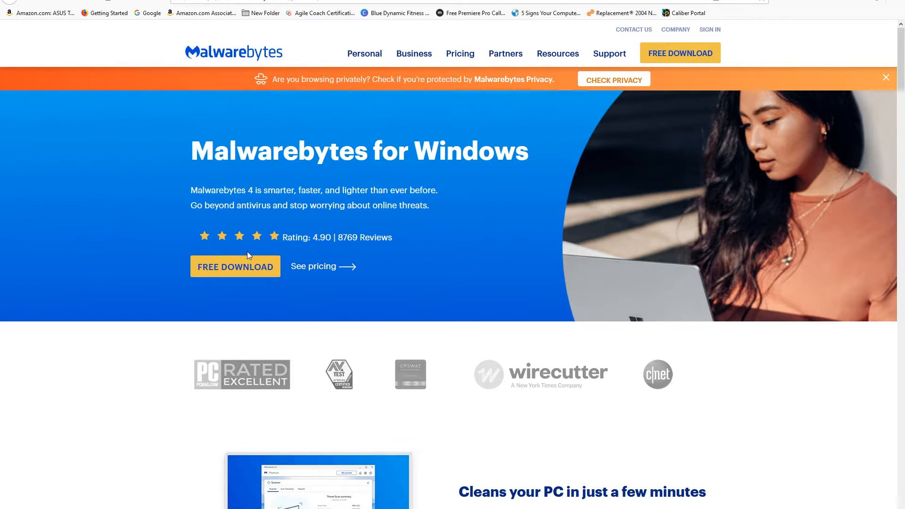
mouse_move(238, 266)
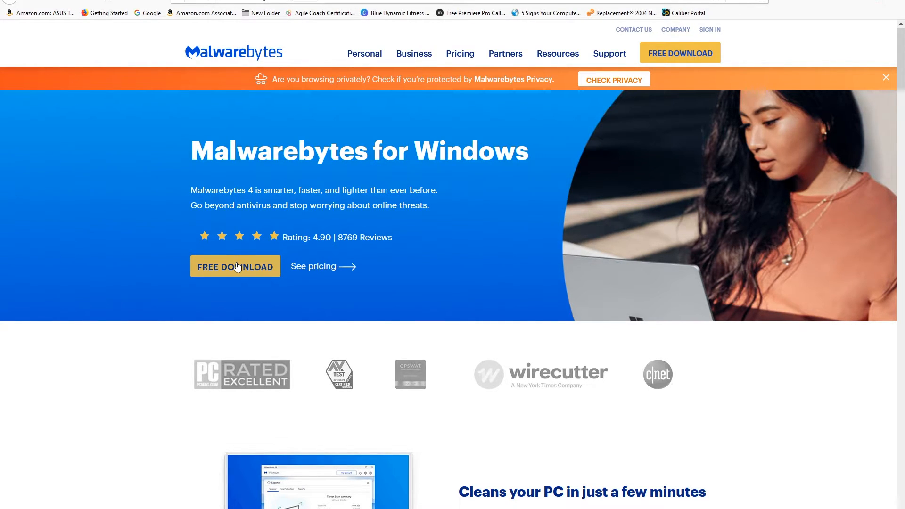
mouse_move(248, 274)
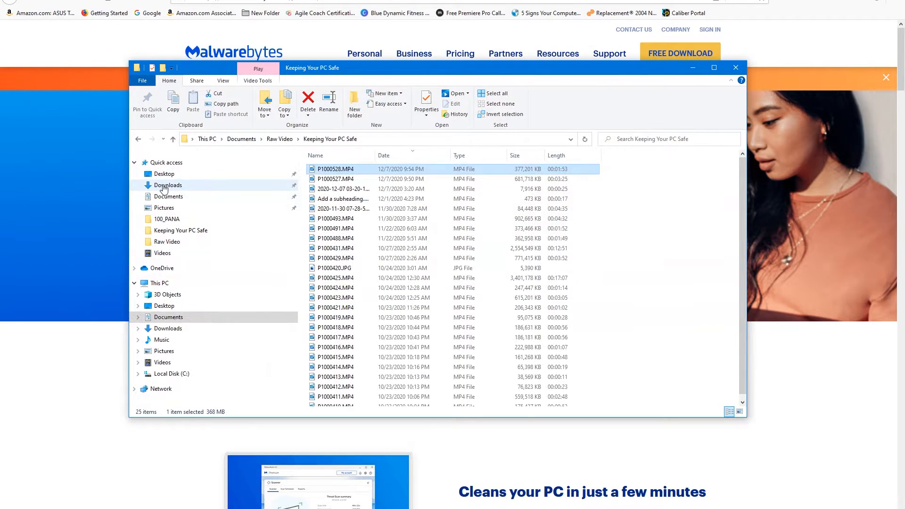
- Check the Downloads folder for MBSetup.exe installers, then close File Explorer
left_click(168, 185)
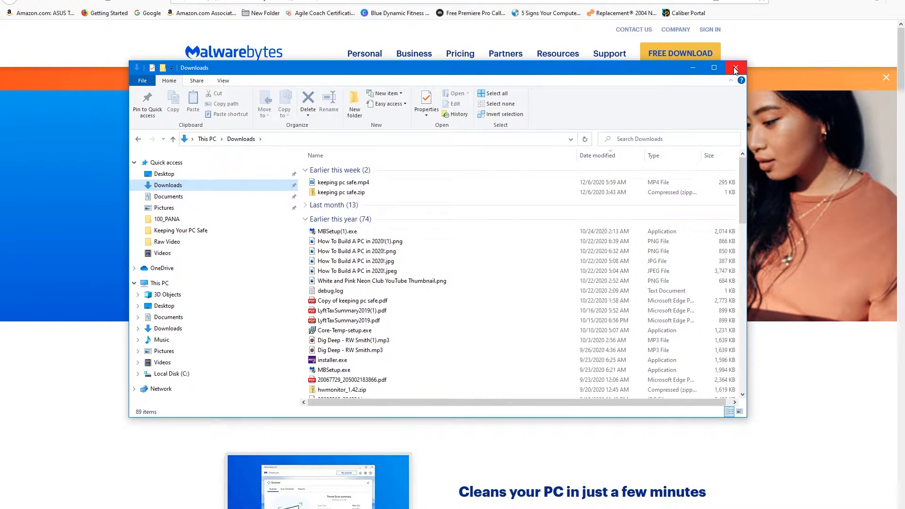
left_click(736, 68)
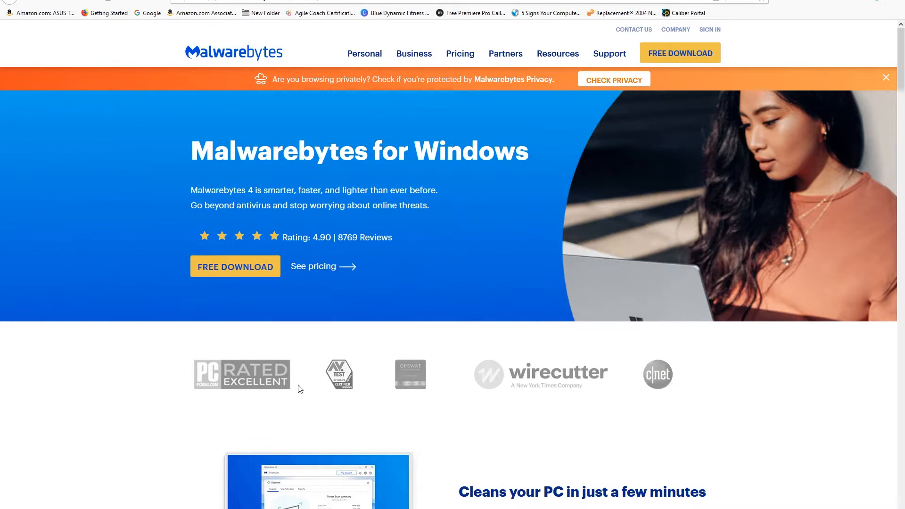
mouse_move(330, 497)
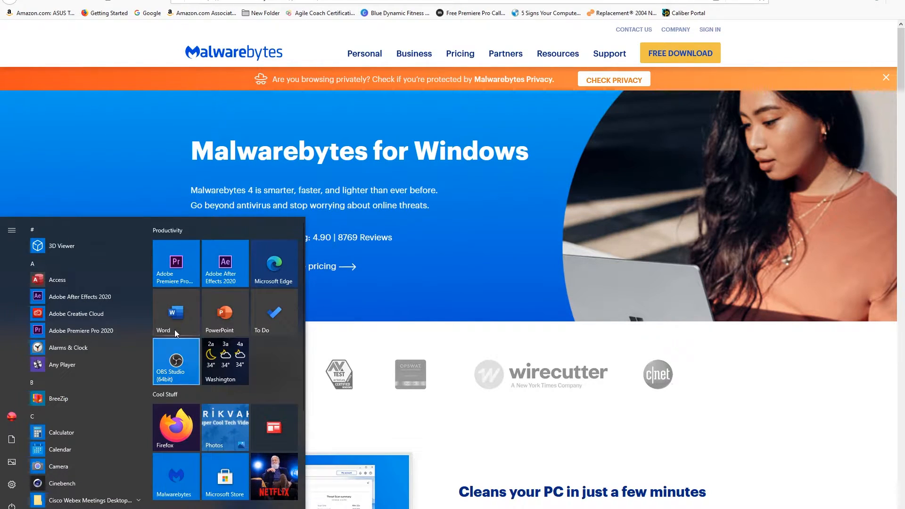
mouse_move(93, 470)
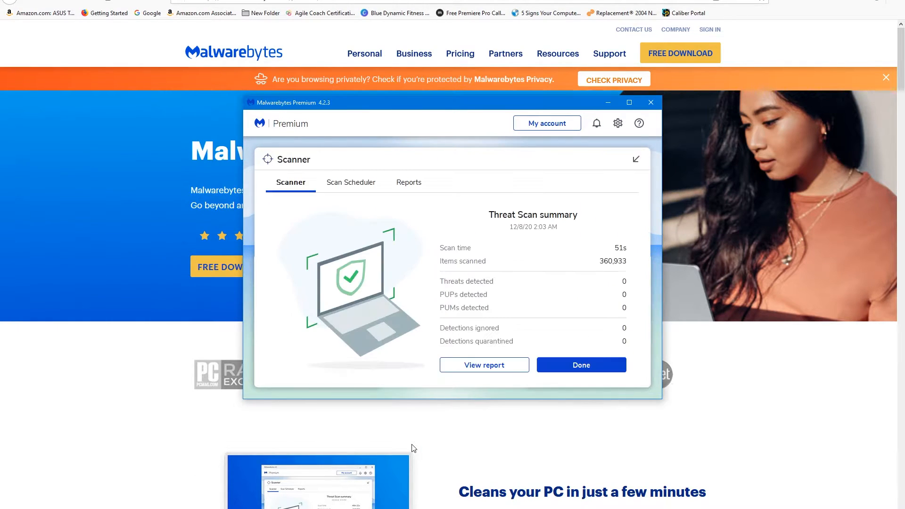
mouse_move(393, 186)
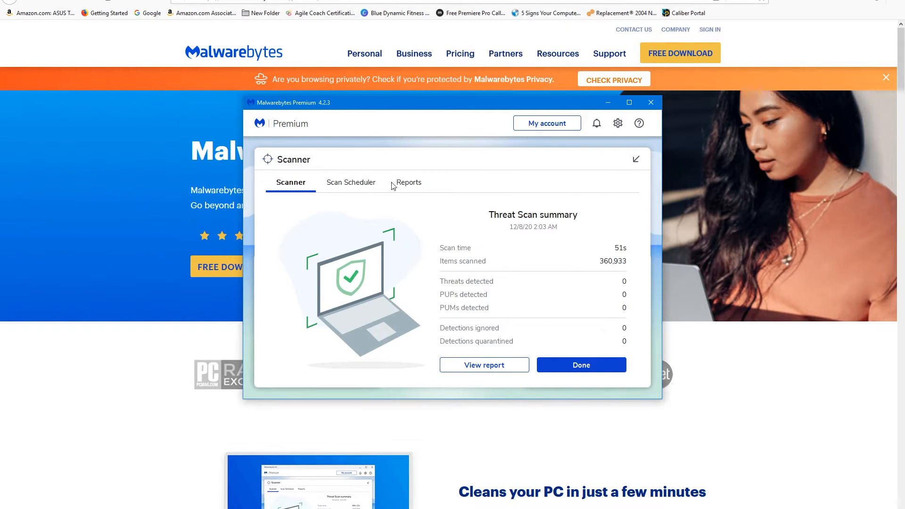
- Dismiss the old Threat Scan summary and maximize Malwarebytes to its protected dashboard
left_click(581, 365)
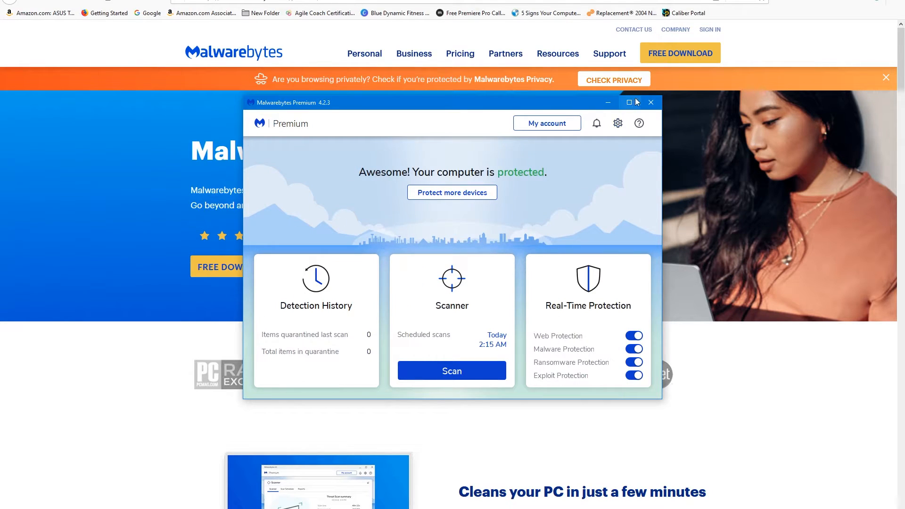
left_click(629, 102)
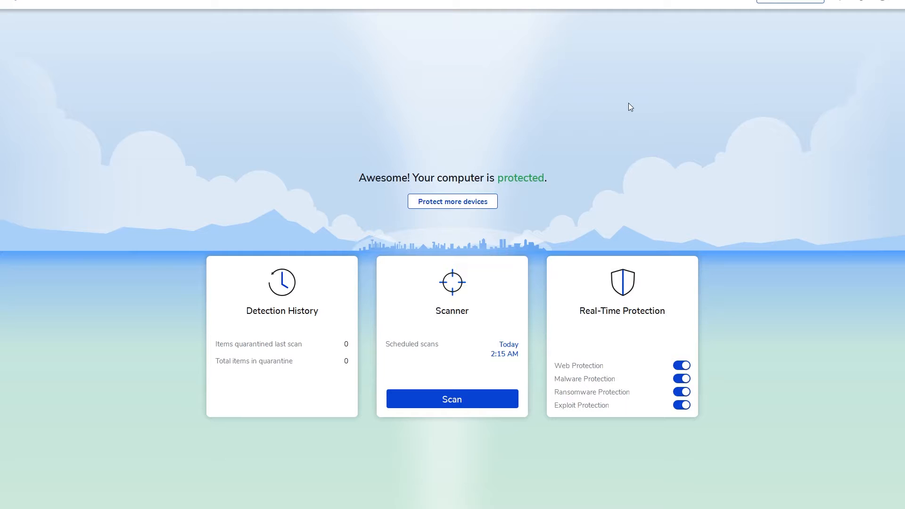
mouse_move(562, 405)
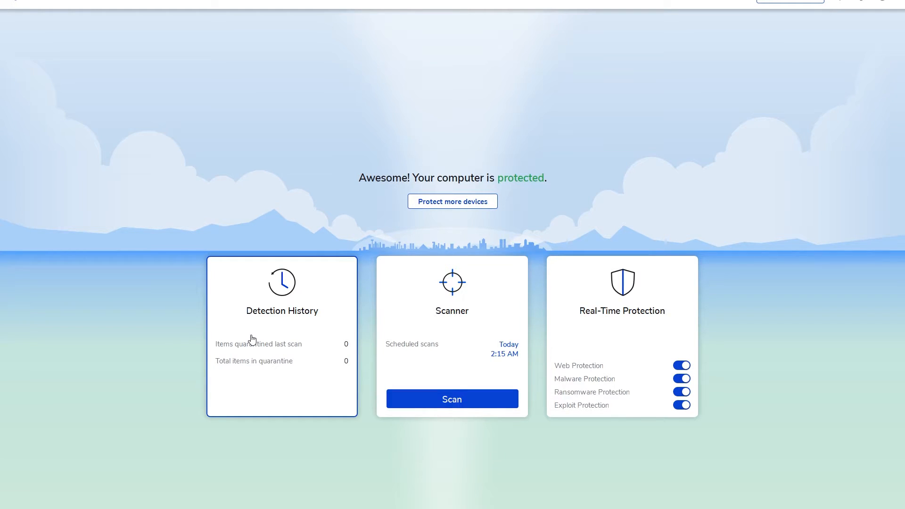
mouse_move(252, 344)
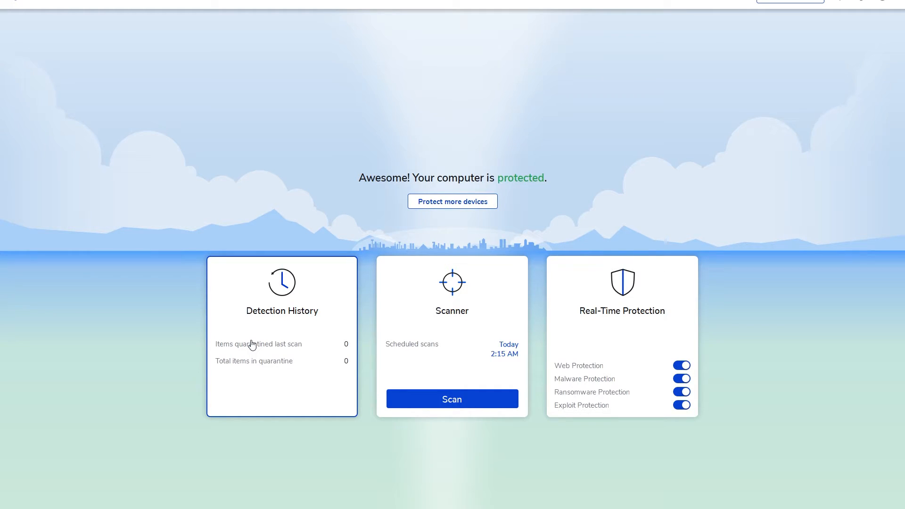
mouse_move(286, 358)
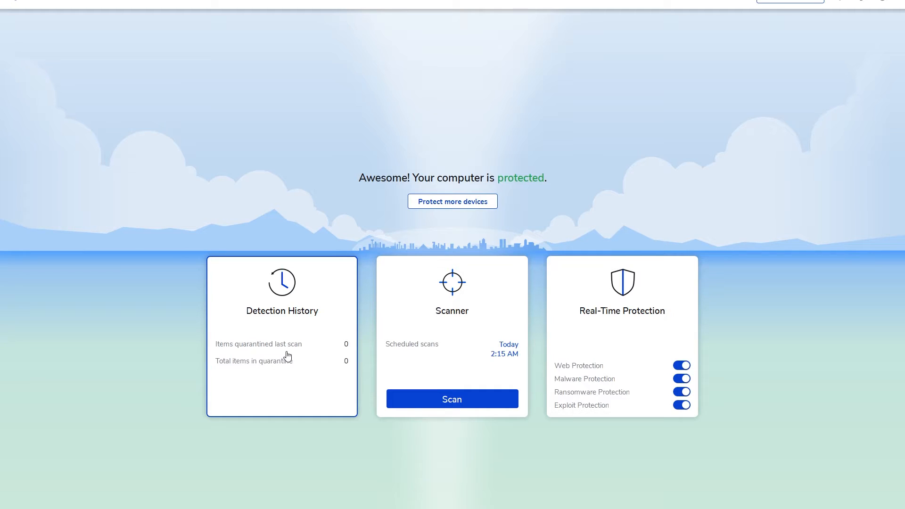
mouse_move(353, 288)
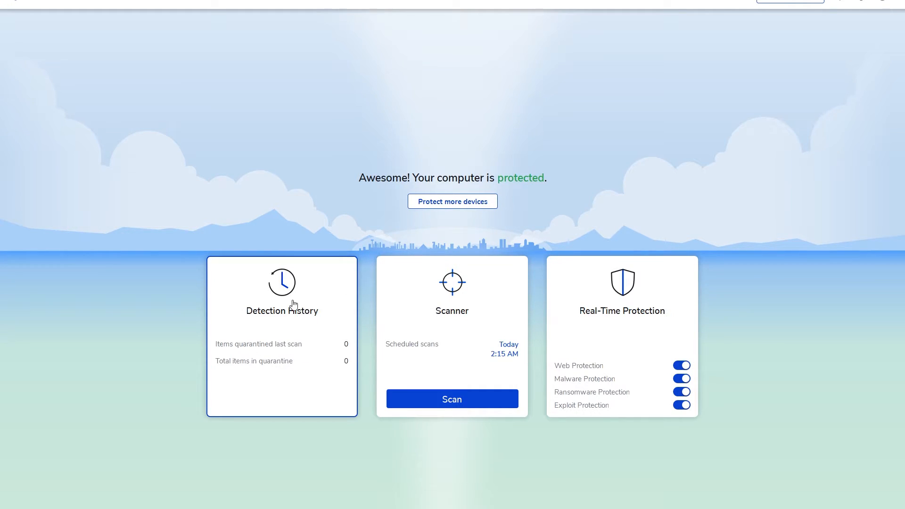
mouse_move(315, 317)
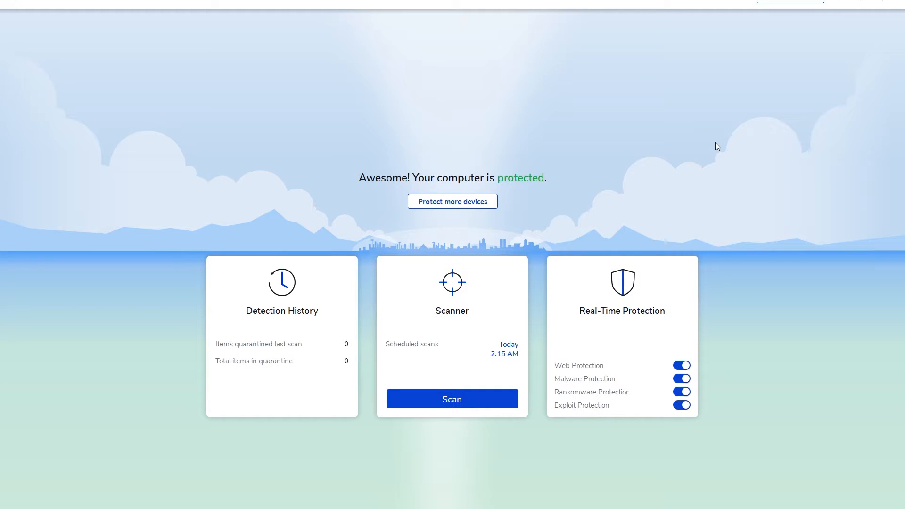
mouse_move(704, 174)
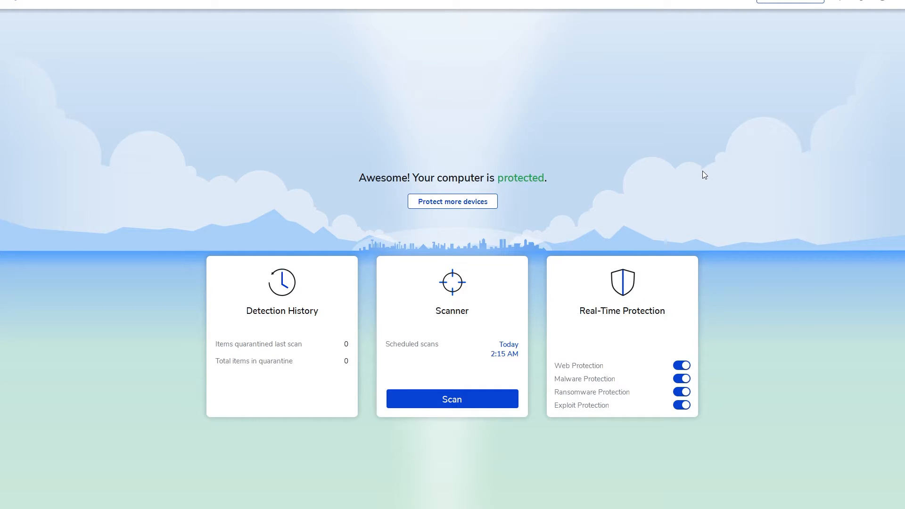
mouse_move(539, 362)
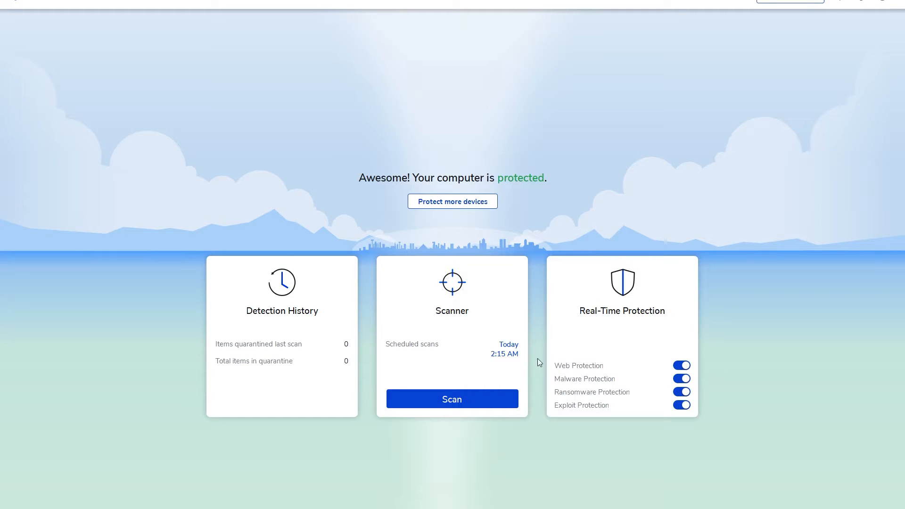
- Start a new threat scan from the Scanner card
left_click(453, 399)
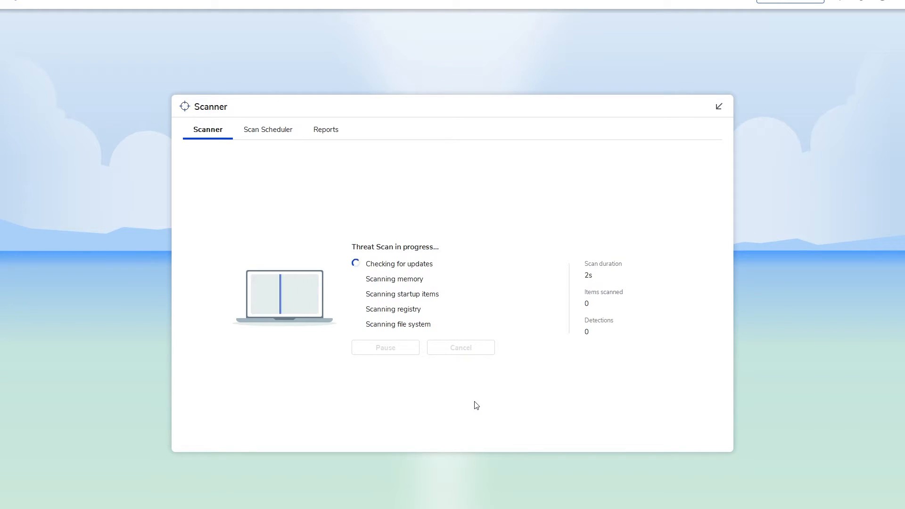
mouse_move(409, 387)
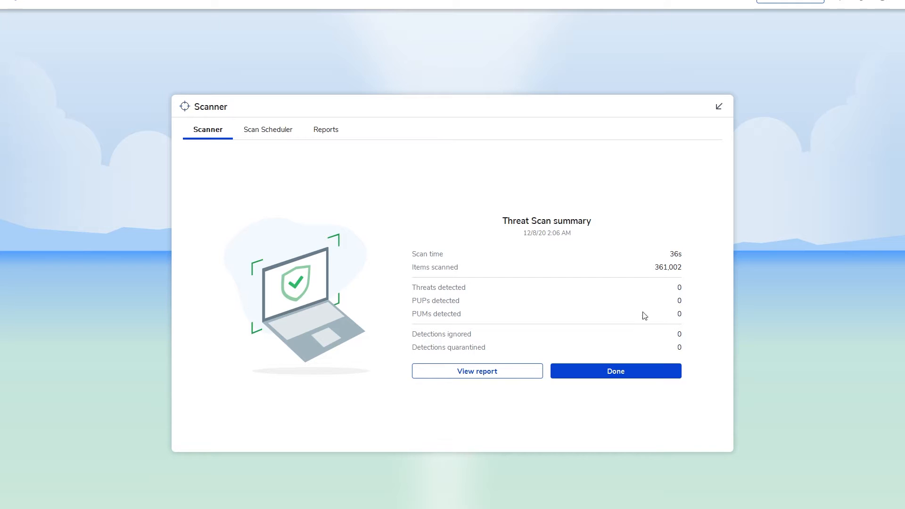
mouse_move(749, 109)
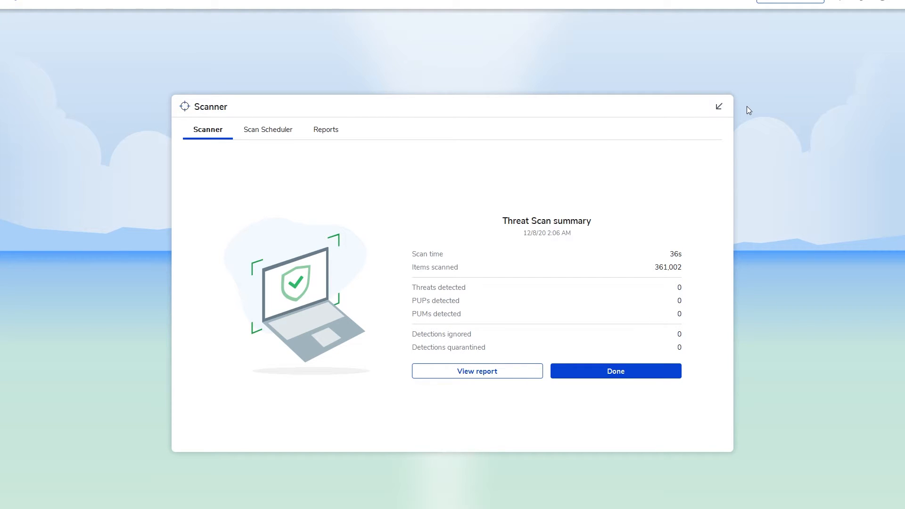
mouse_move(733, 127)
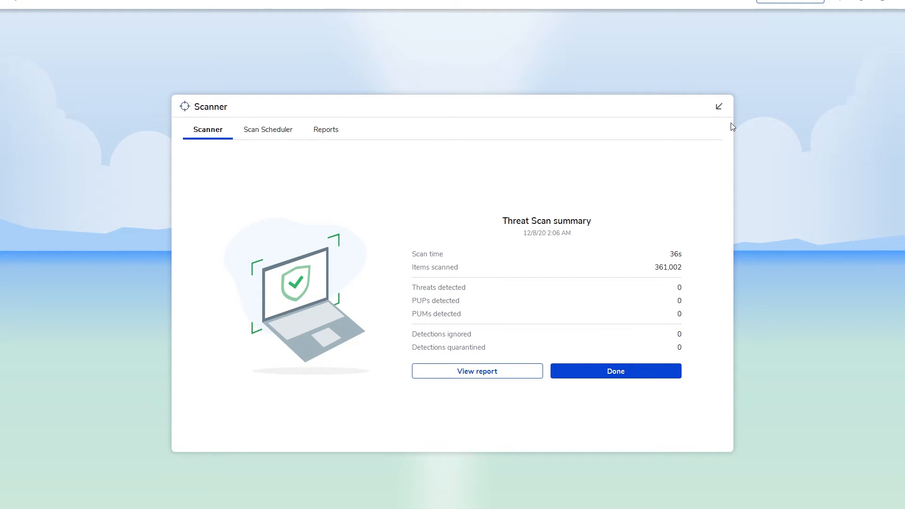
- Close the zero-threat scan summary with Done, returning to the protected dashboard
left_click(616, 372)
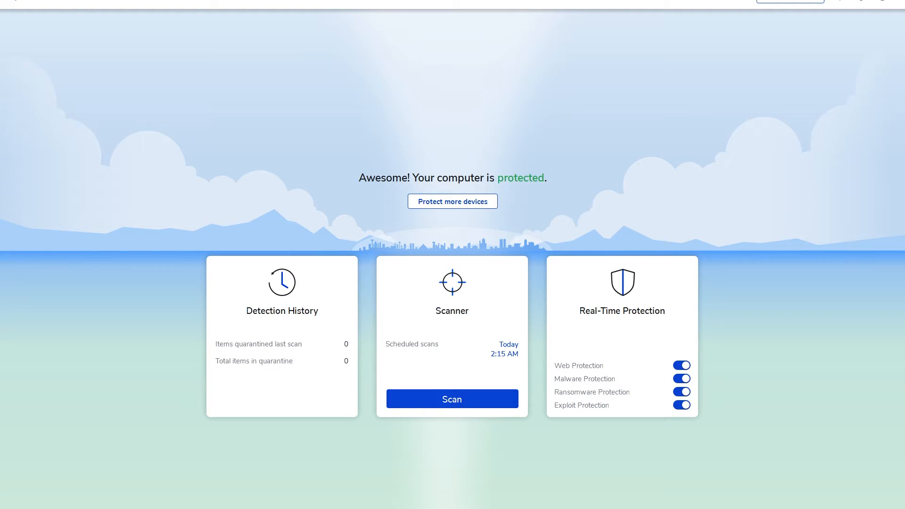
mouse_move(66, 11)
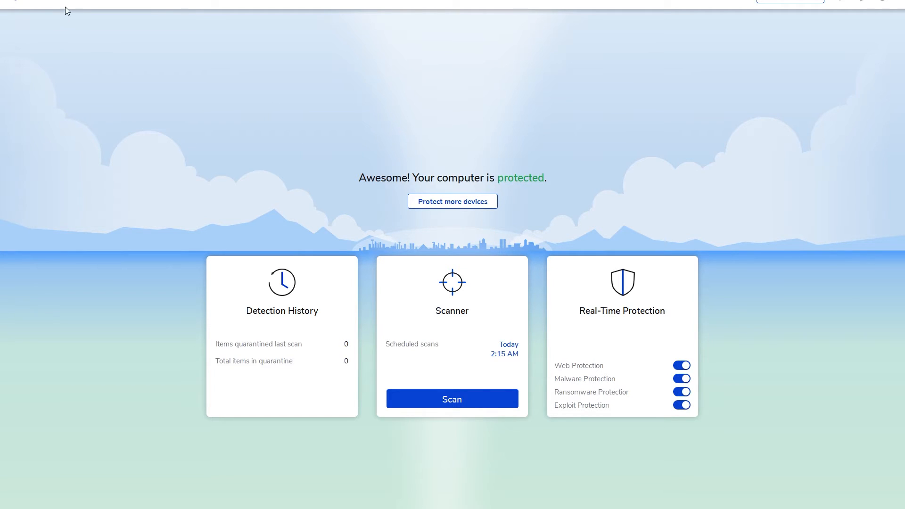
mouse_move(72, 22)
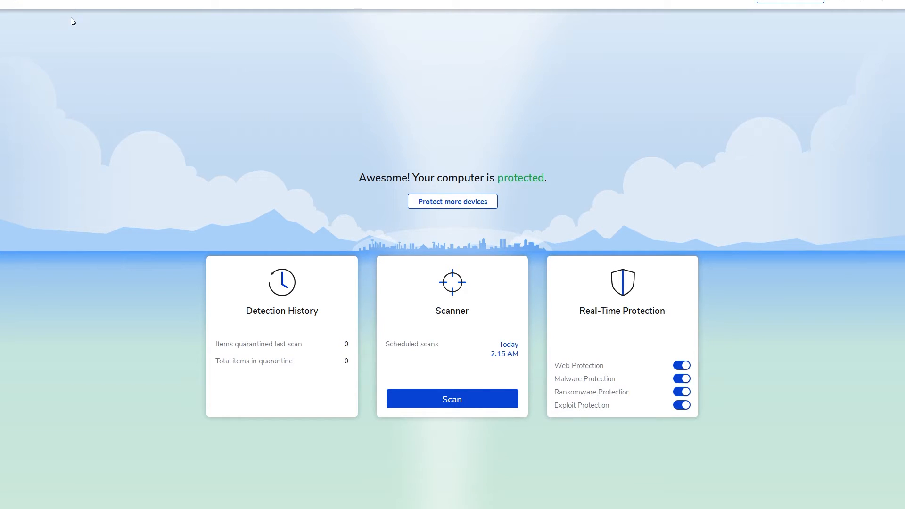